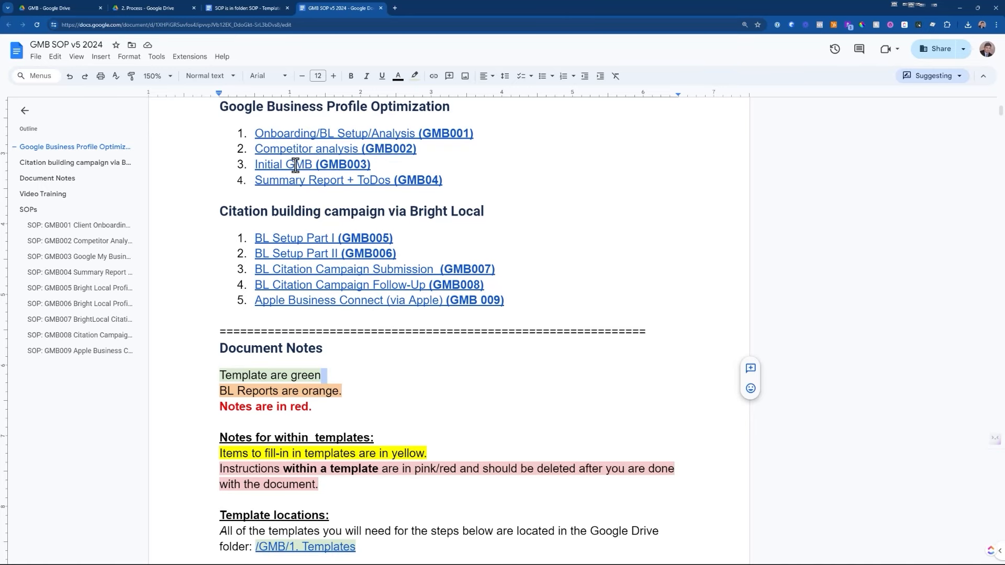
mouse_move(336, 186)
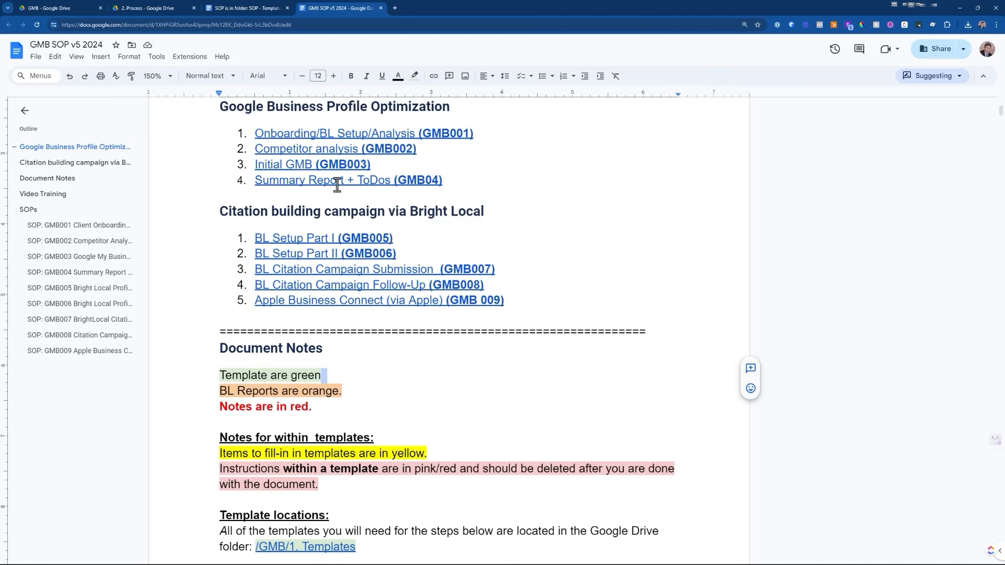
- Scroll down to the Document Notes heading and its colour-coded legend
scroll(down, 3)
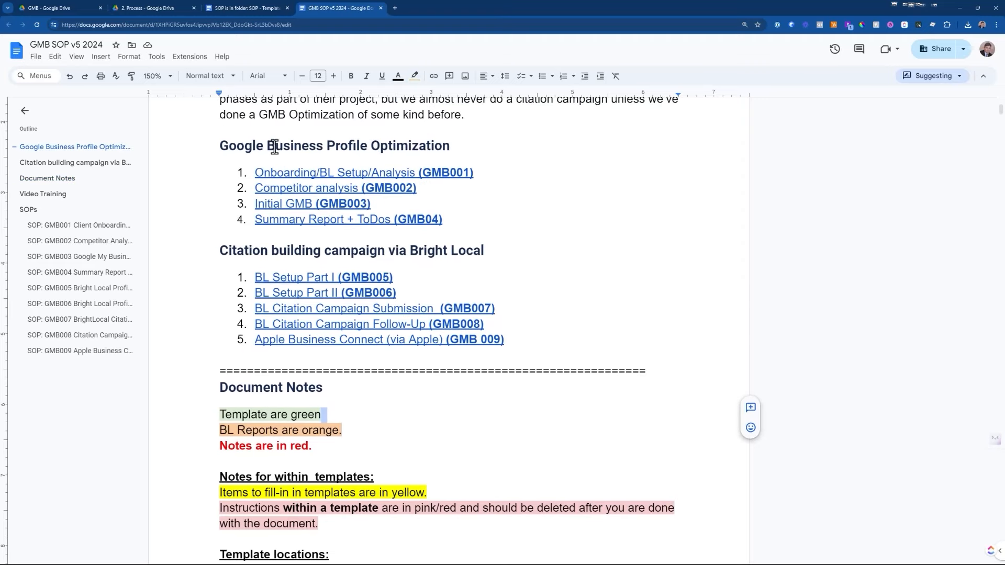
scroll(down, 3)
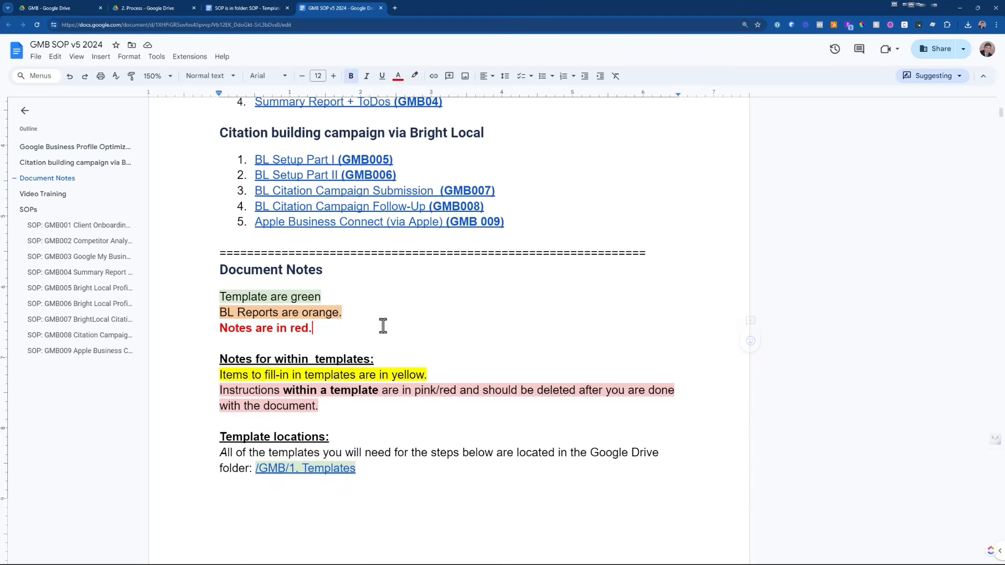
scroll(down, 3)
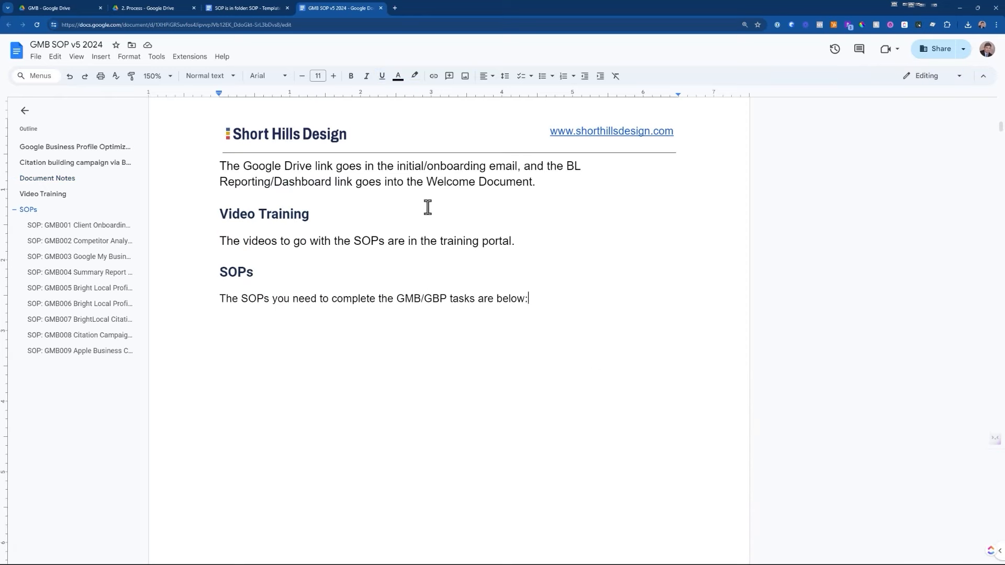
mouse_move(241, 166)
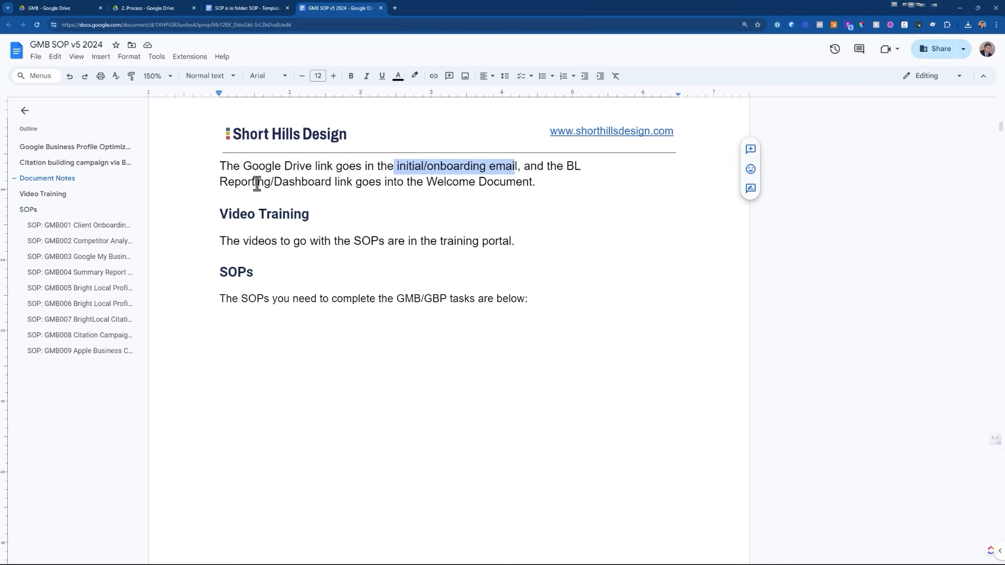
click(536, 181)
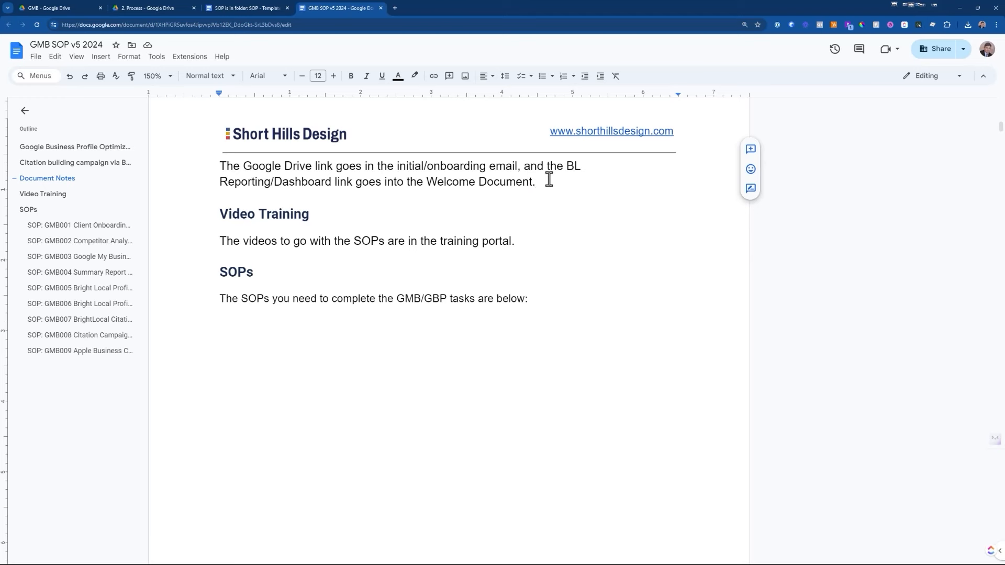
drag(220, 166, 534, 182)
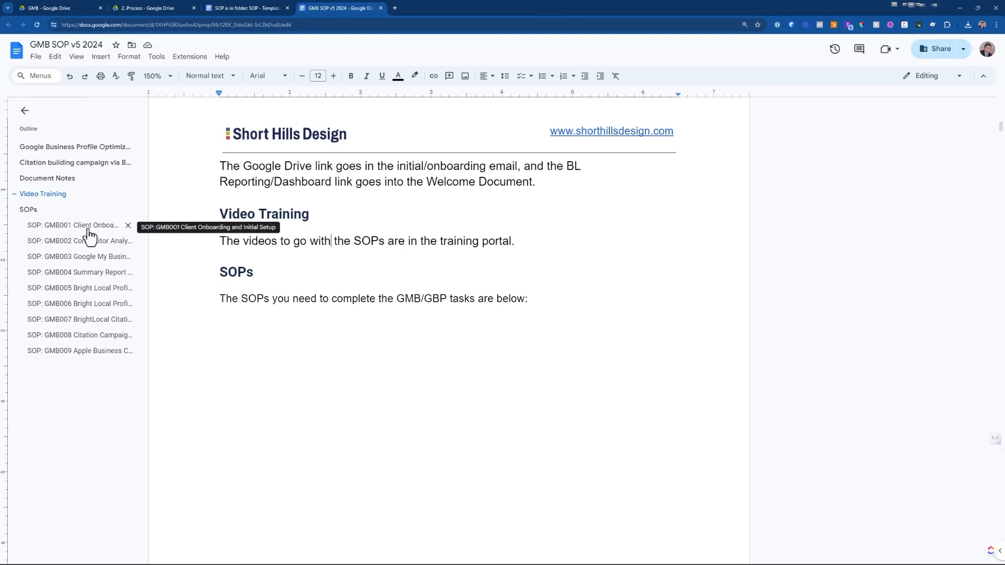
click(74, 225)
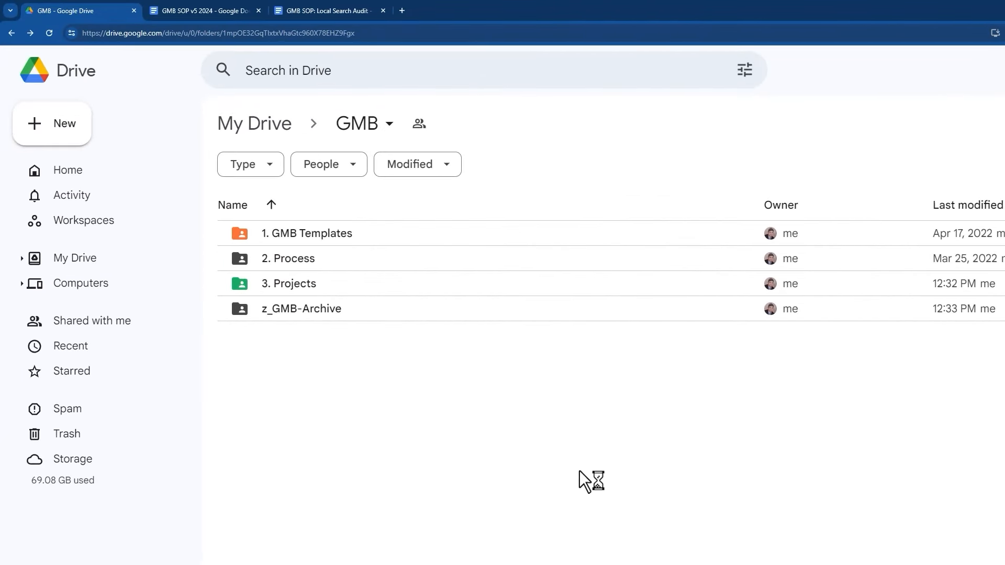
mouse_move(634, 508)
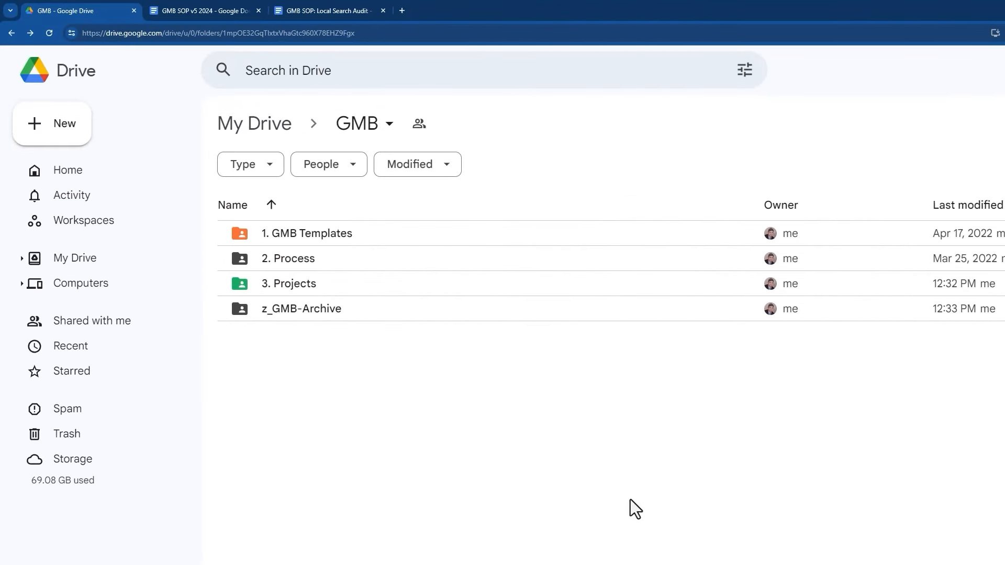
mouse_move(314, 236)
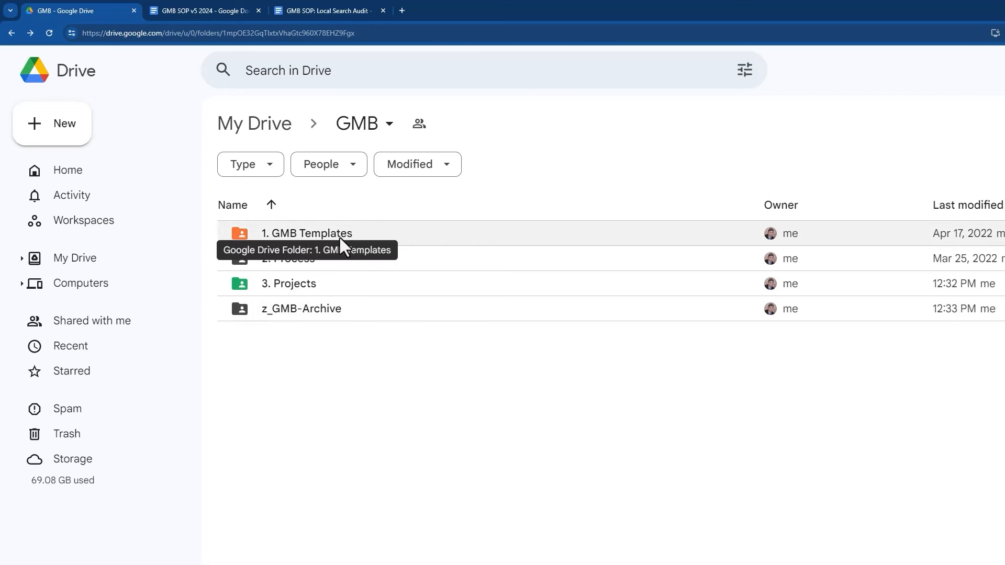
- Open 1. GMB Templates, peek into GMB Email Templates, then open GMB Implementation Templates
double_click(306, 233)
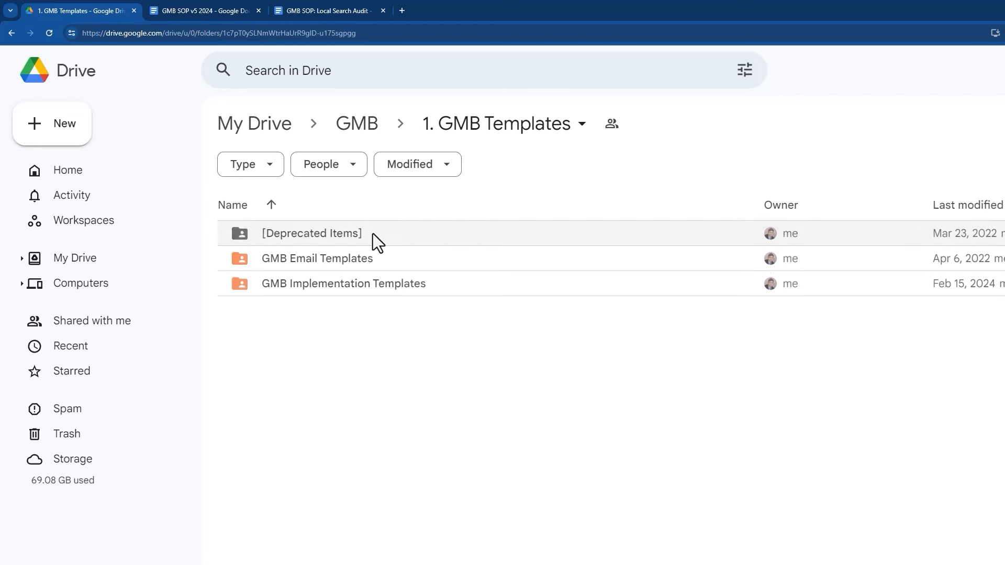
mouse_move(357, 274)
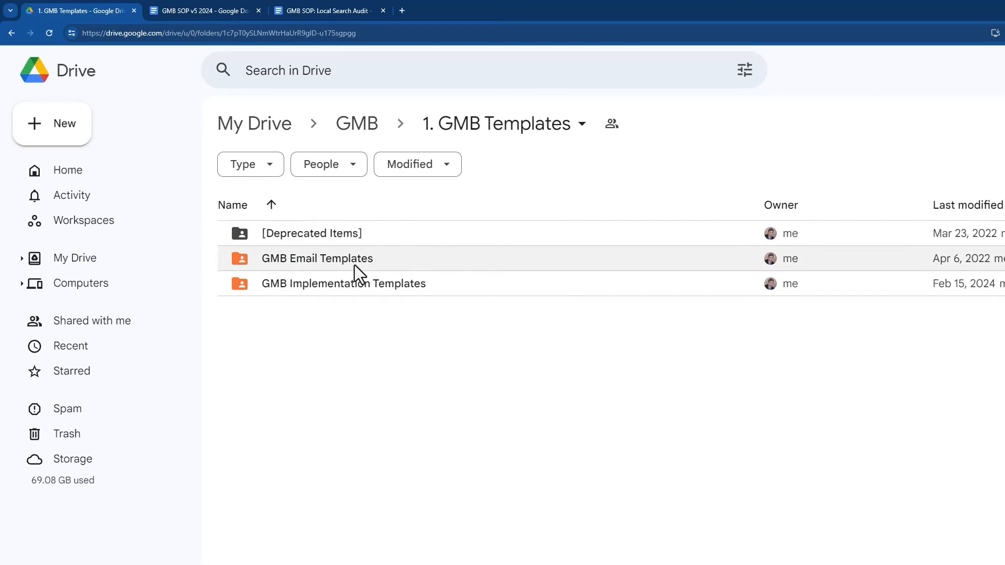
mouse_move(362, 283)
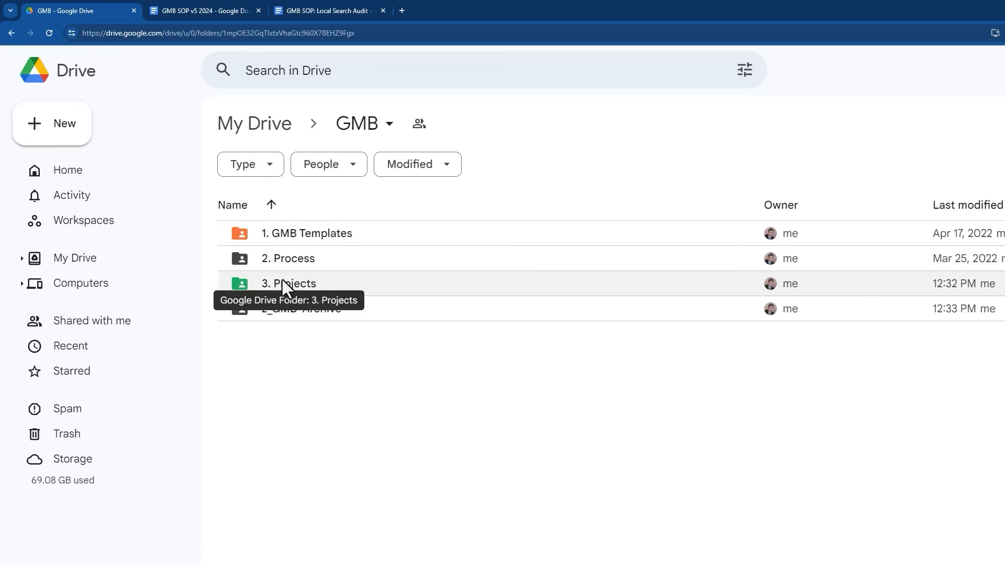
double_click(306, 232)
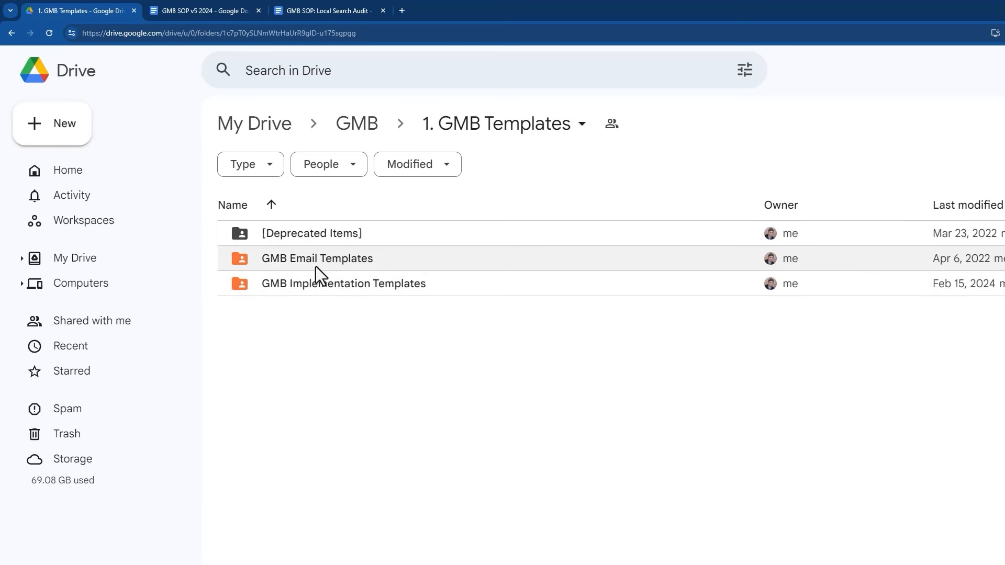
double_click(317, 258)
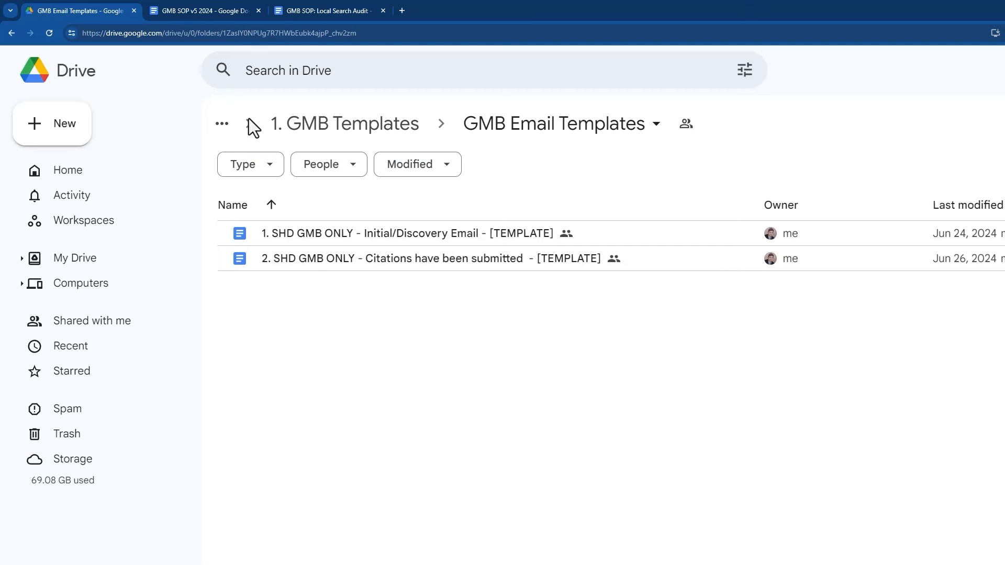
click(345, 123)
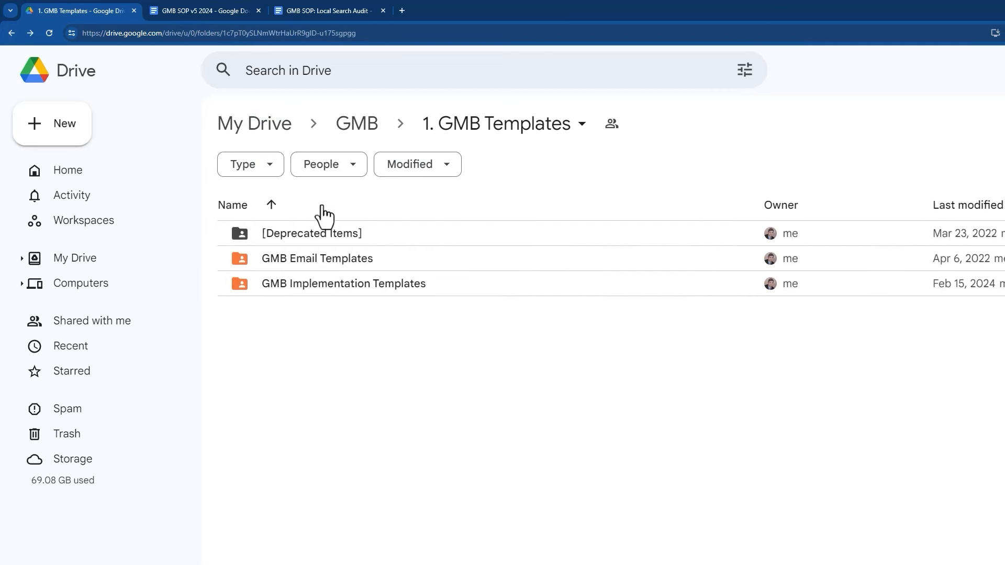
double_click(343, 283)
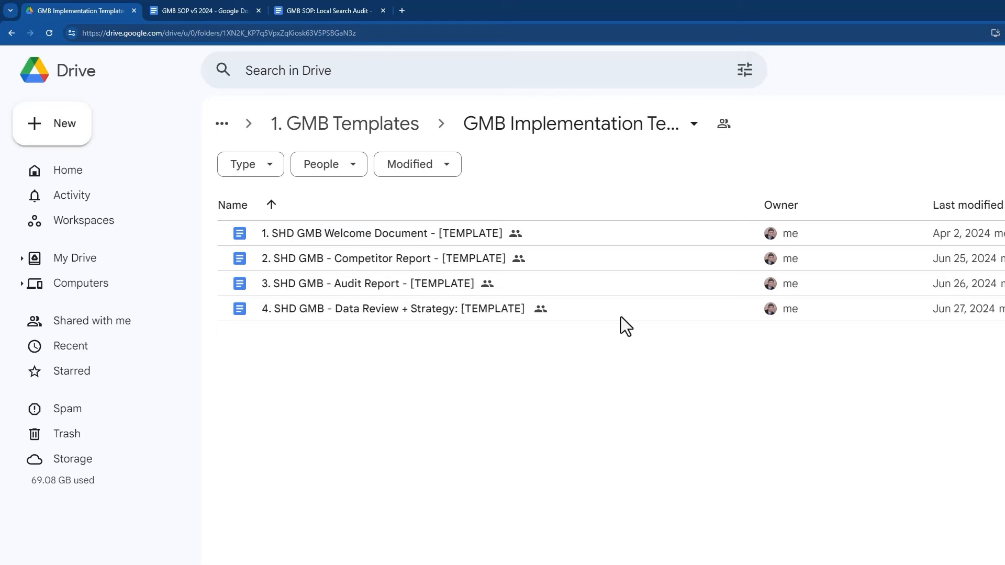
mouse_move(400, 233)
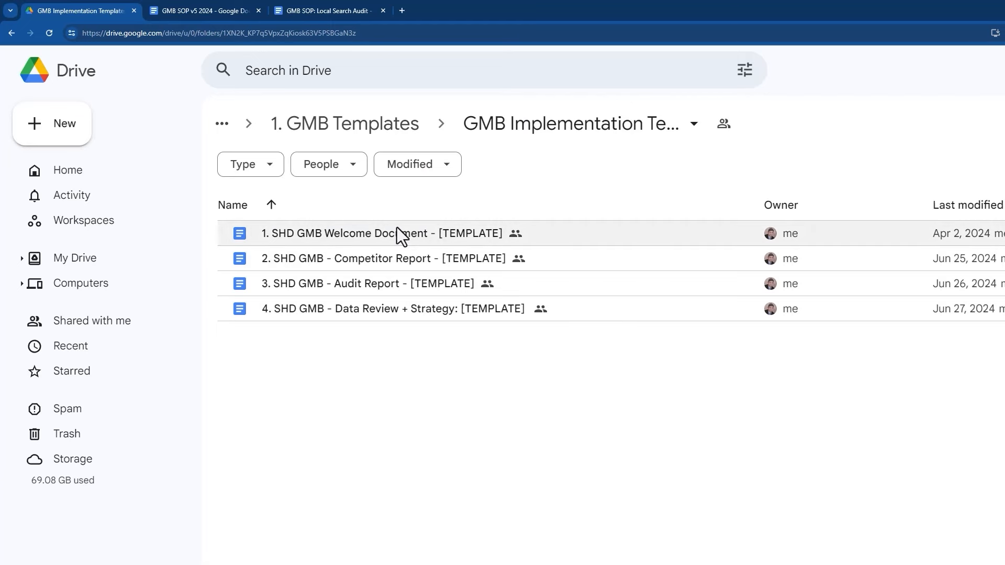
mouse_move(351, 237)
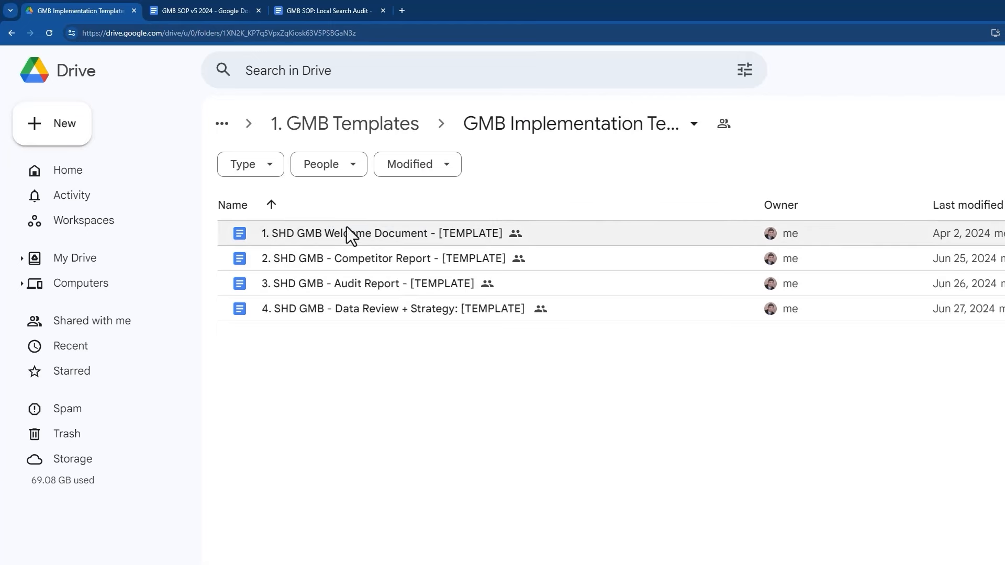